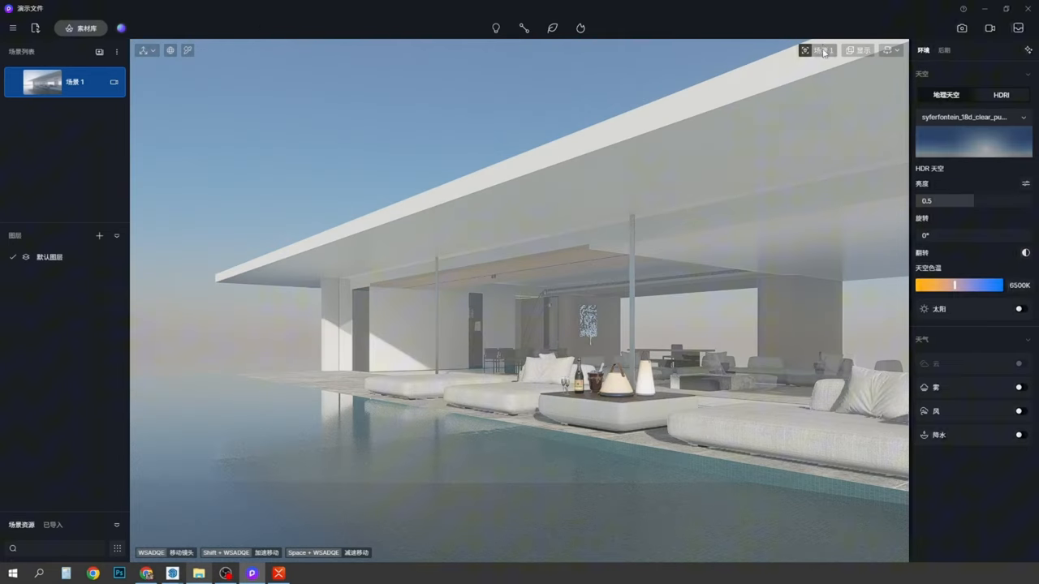
- Dim the HDR sky to brightness 0.01 and background 0.07, then rotate it to about 242°
{"action": "left_click", "coordinate": [820, 50]}
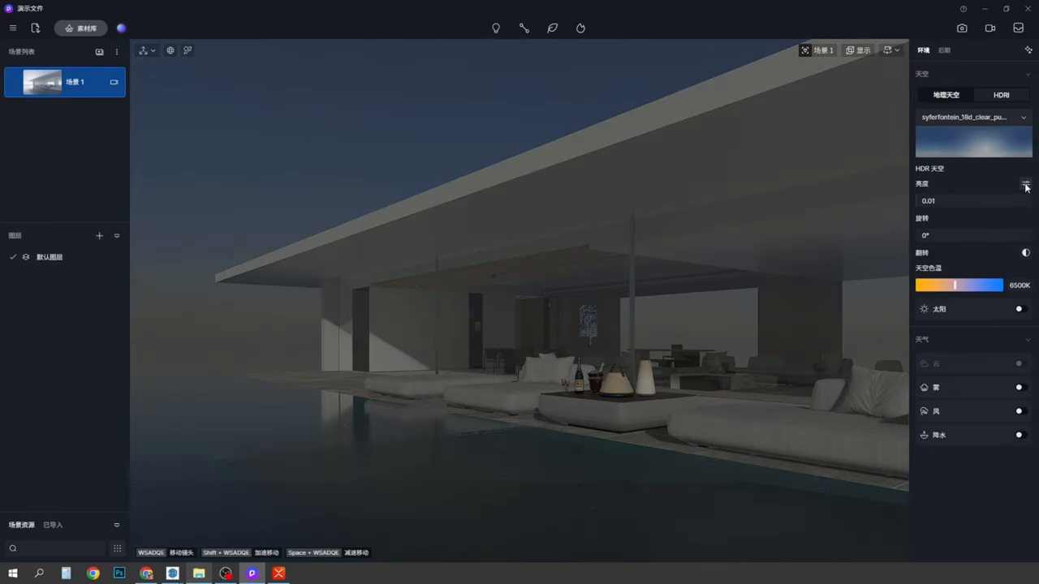
{"action": "left_click", "coordinate": [1025, 185]}
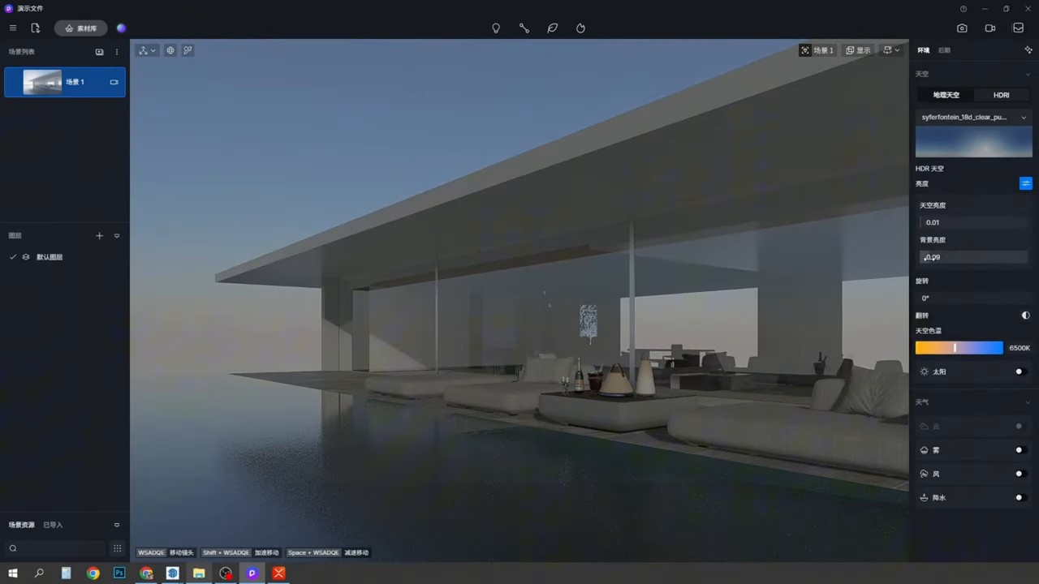
{"action": "left_click_drag", "start_coordinate": [919, 298], "coordinate": [978, 298]}
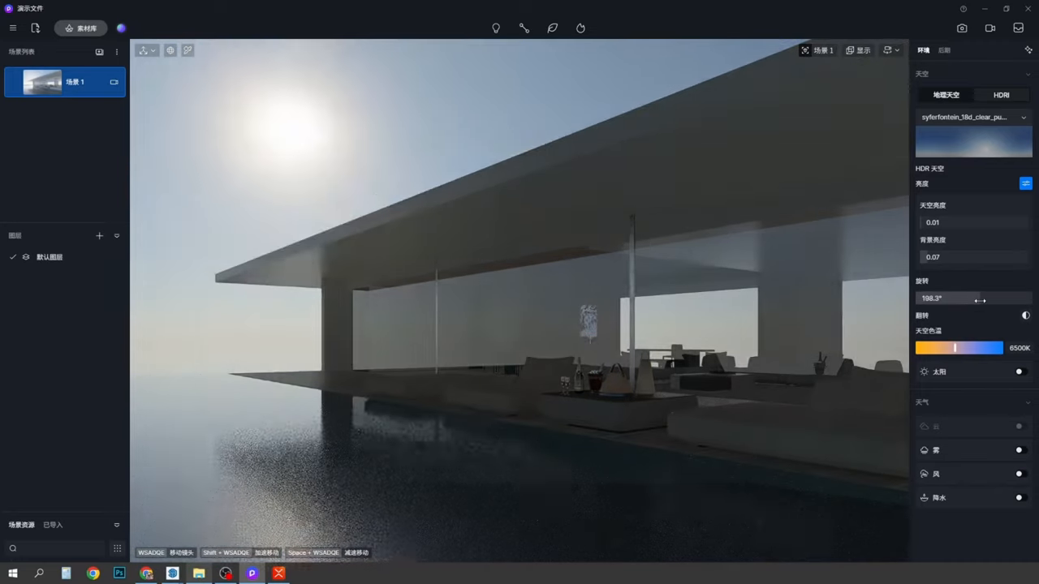
{"action": "left_click_drag", "start_coordinate": [975, 298], "coordinate": [1009, 297]}
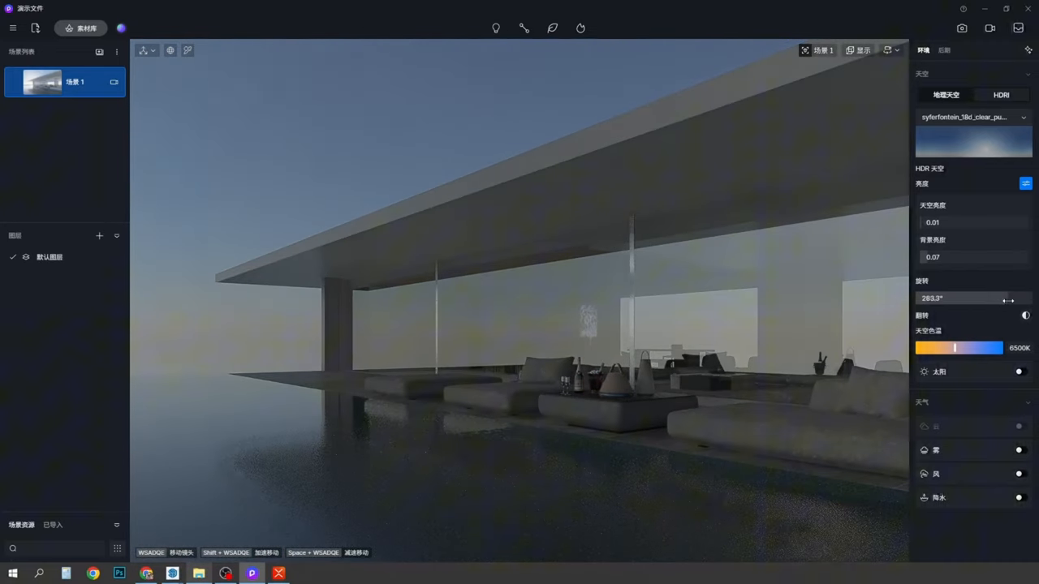
{"action": "left_click_drag", "start_coordinate": [1006, 300], "coordinate": [994, 300]}
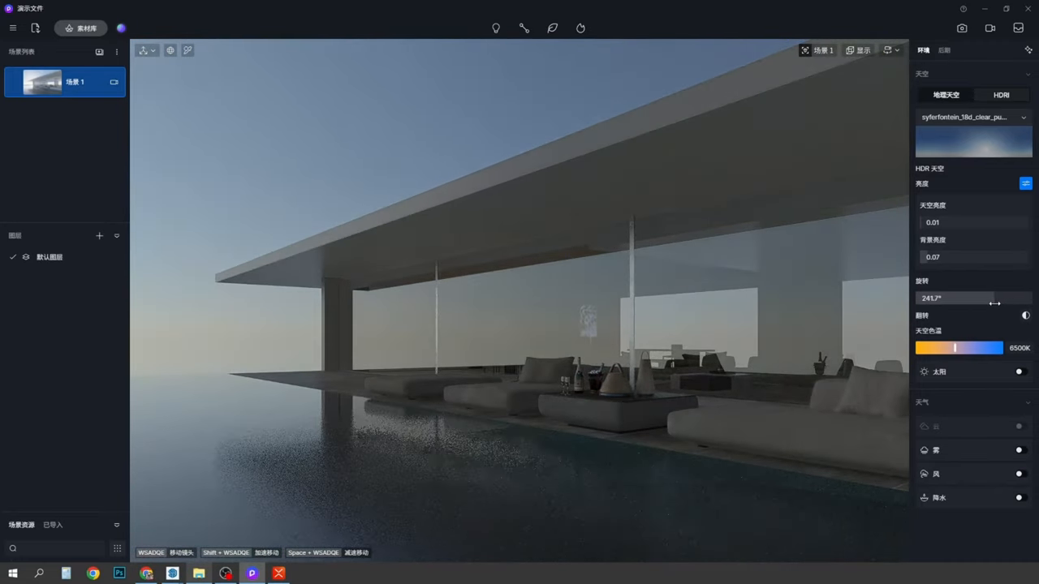
- Set exposure -0.05, shadow local exposure and shadows 0.5, and contrast 0.12 in post-processing
{"action": "left_click", "coordinate": [944, 50]}
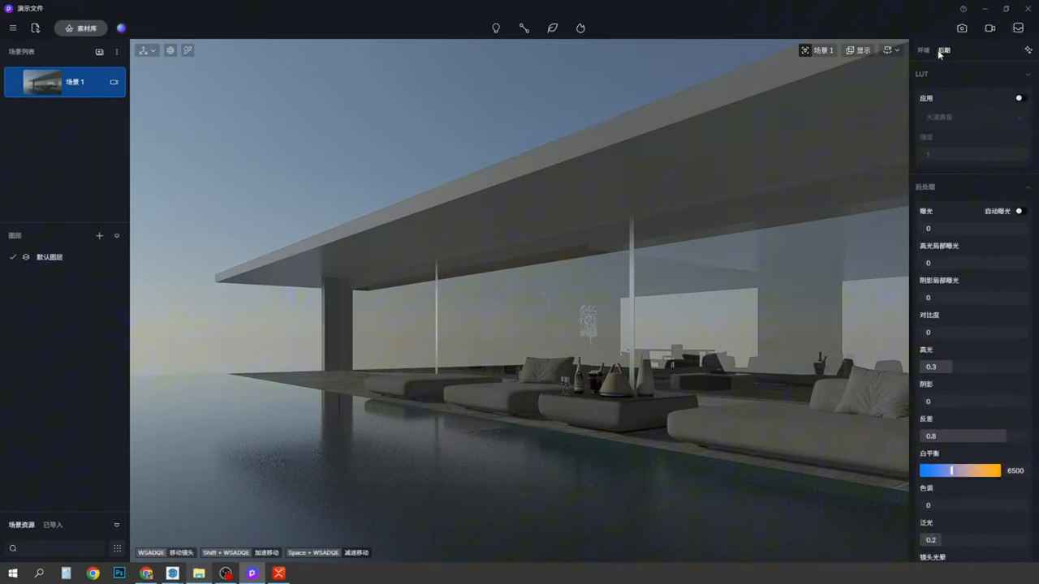
{"action": "left_click_drag", "start_coordinate": [958, 228], "coordinate": [971, 228]}
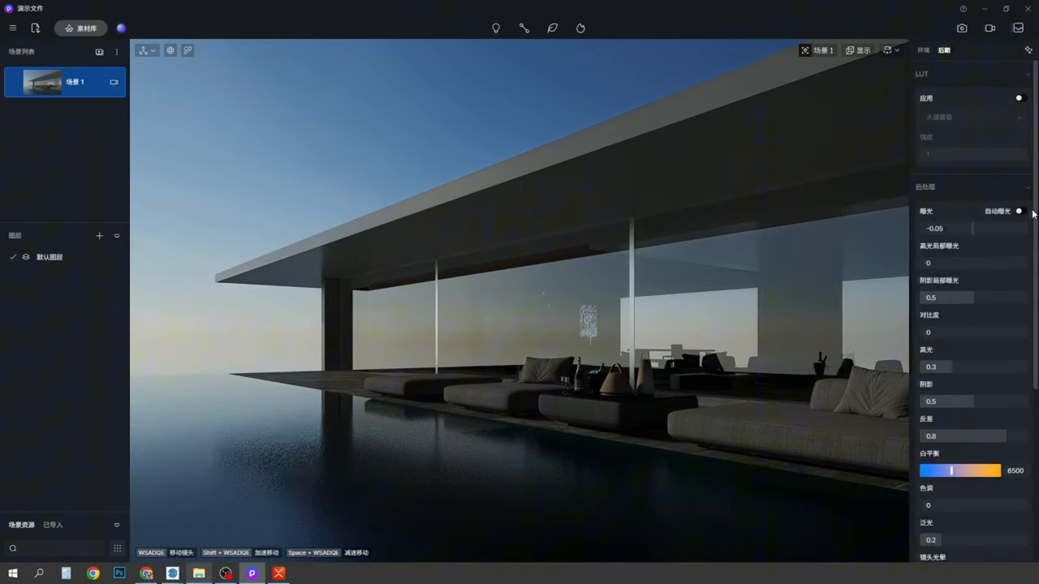
{"action": "left_click_drag", "start_coordinate": [927, 332], "coordinate": [976, 332]}
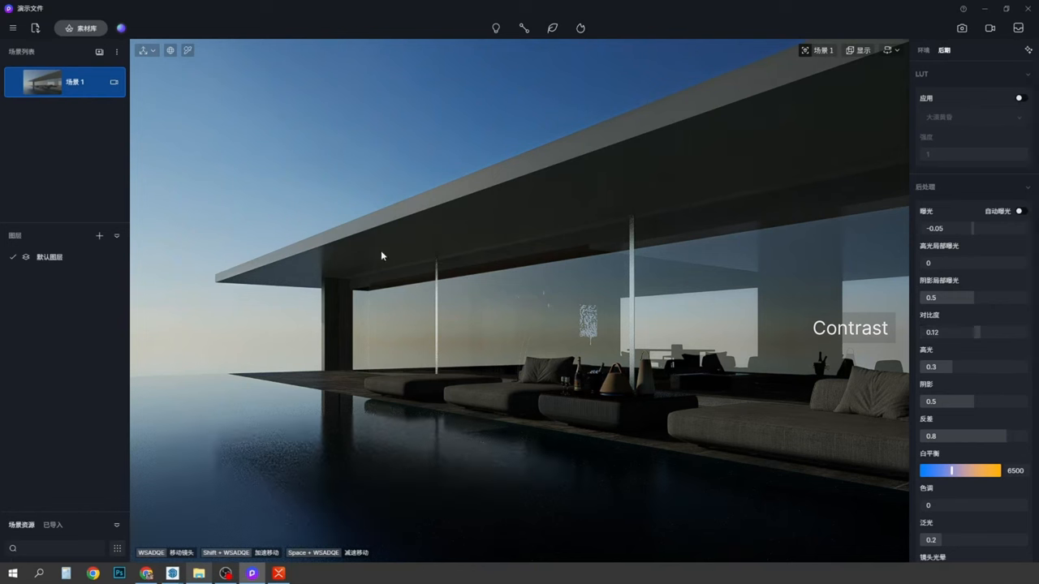
{"action": "mouse_move", "coordinate": [279, 319]}
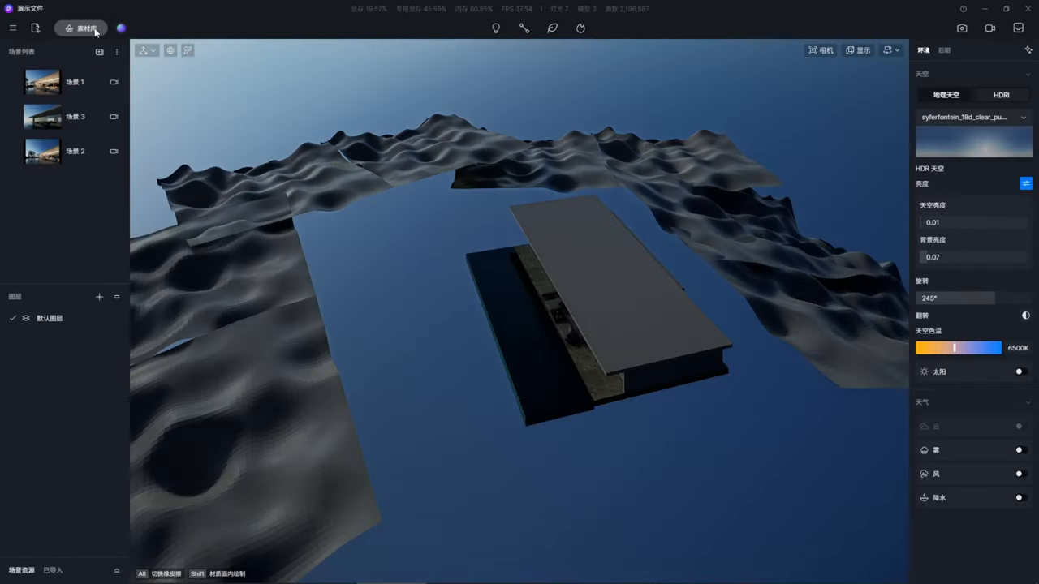
- Scatter-brush trees from the Asset Library onto the wavy terrain around the pavilion
{"action": "left_click", "coordinate": [84, 28]}
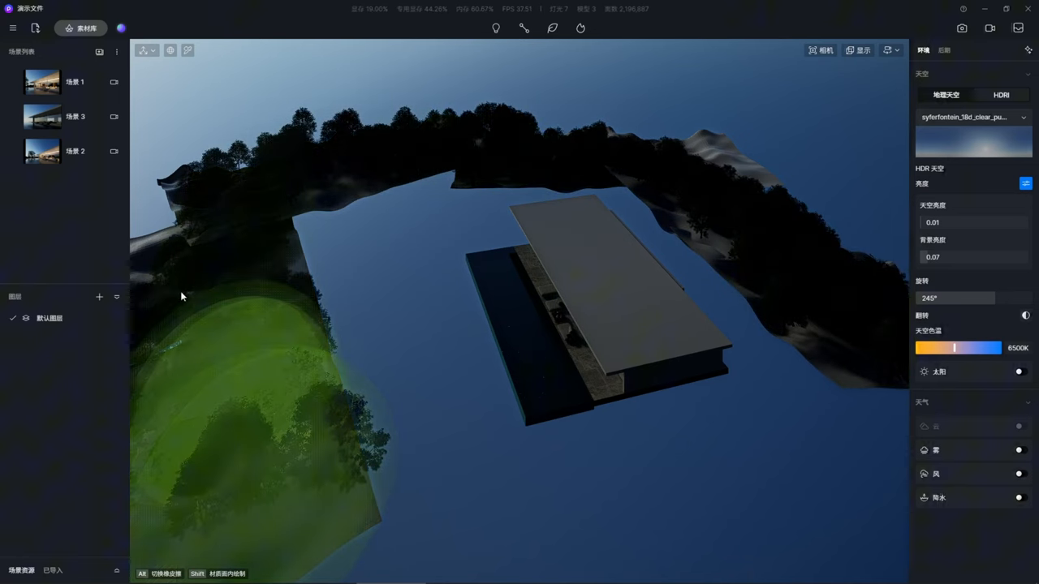
{"action": "left_click", "coordinate": [75, 116]}
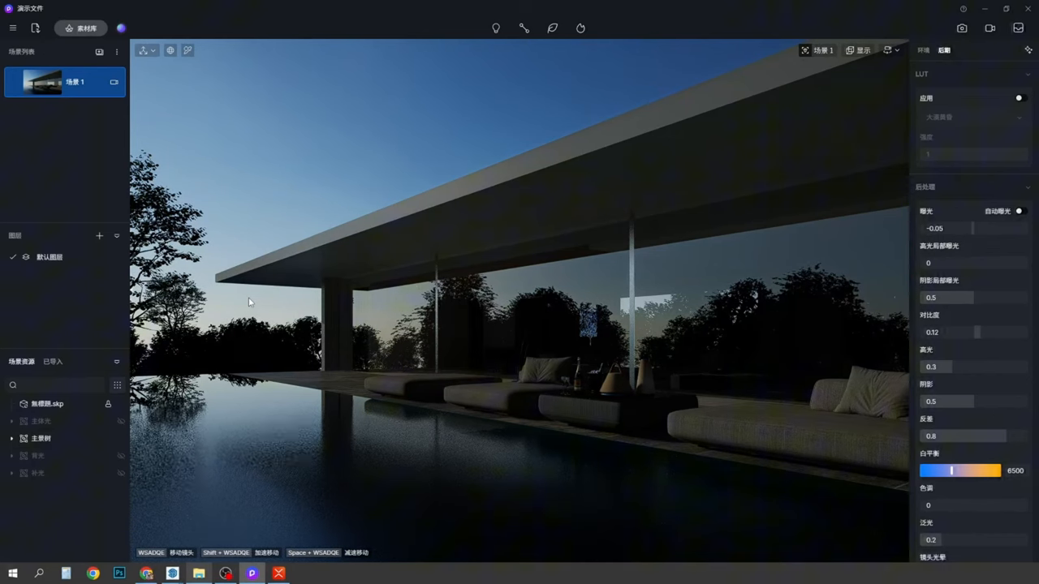
{"action": "mouse_move", "coordinate": [455, 189]}
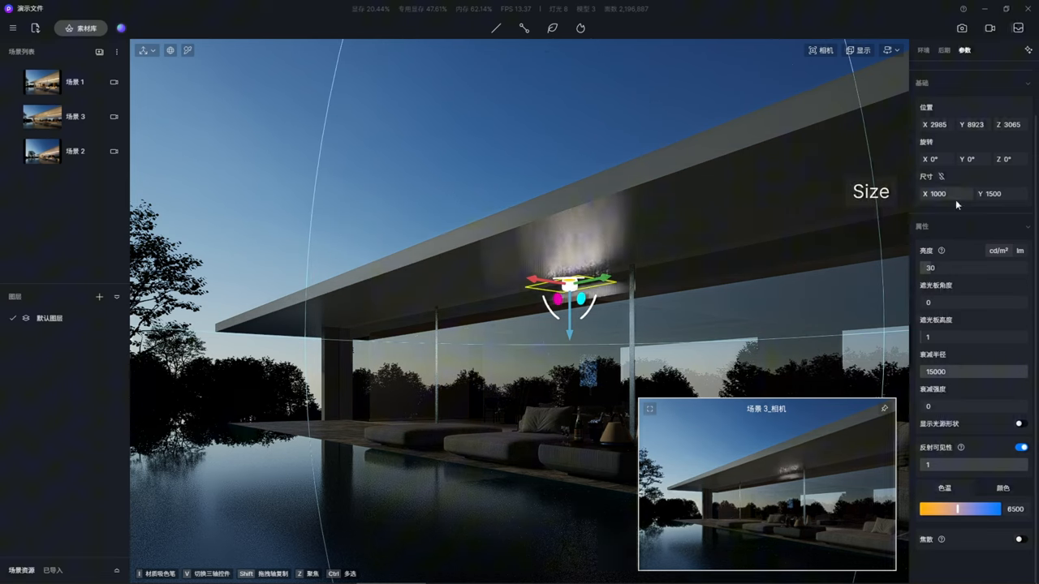
- Lengthen the canopy strip light to size Y 20000, warm it to 3400K, and position it
{"action": "left_click_drag", "start_coordinate": [994, 193], "coordinate": [1014, 193]}
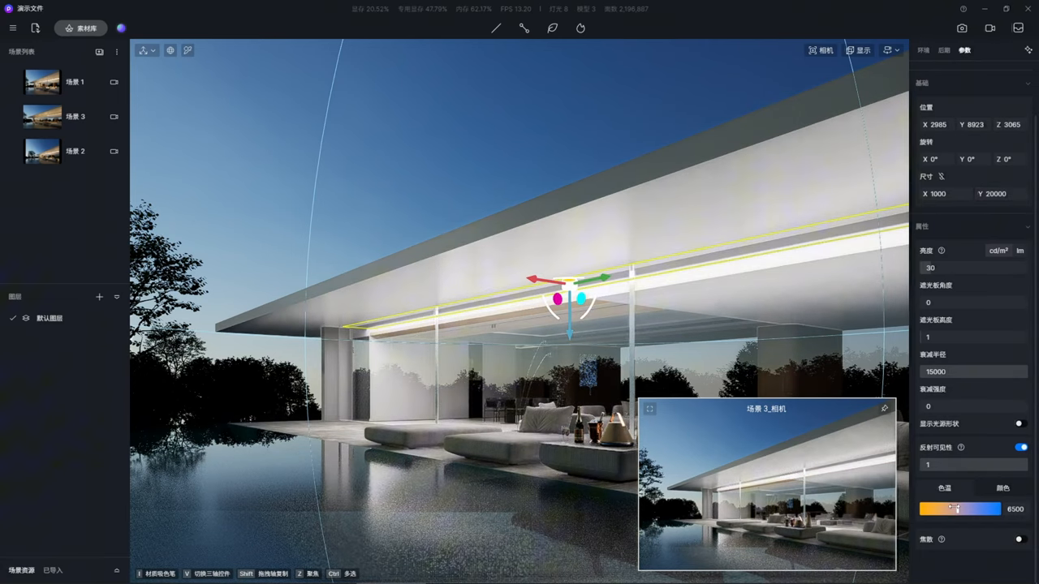
{"action": "left_click_drag", "start_coordinate": [985, 508], "coordinate": [941, 509]}
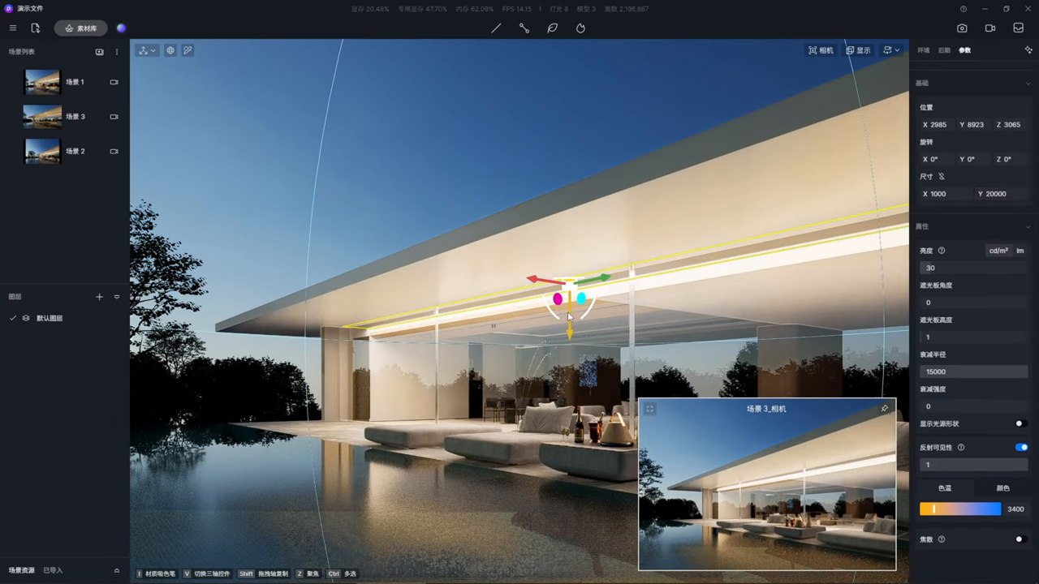
{"action": "left_click_drag", "start_coordinate": [567, 316], "coordinate": [531, 283]}
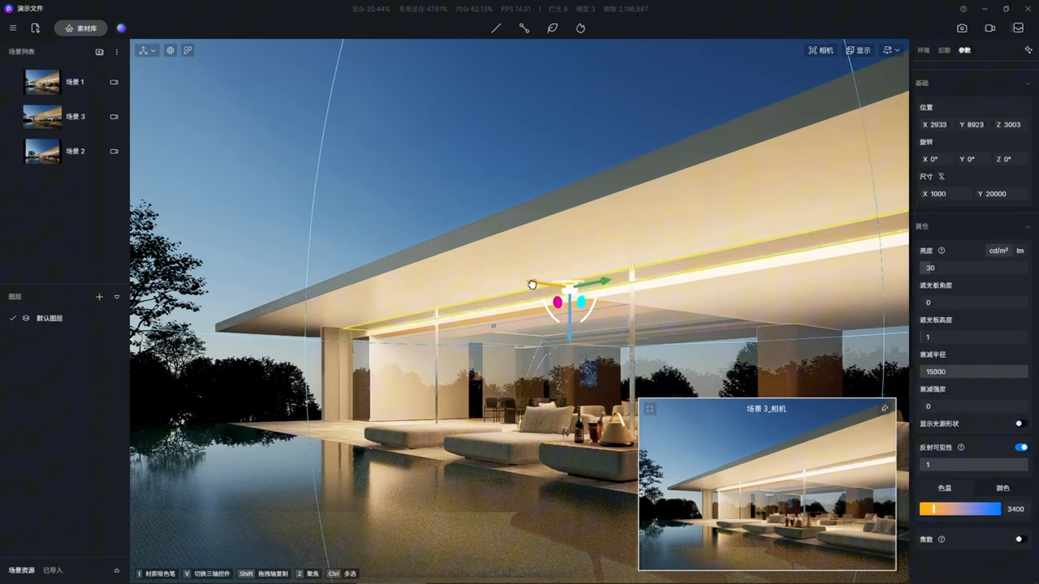
{"action": "left_click_drag", "start_coordinate": [530, 284], "coordinate": [568, 288]}
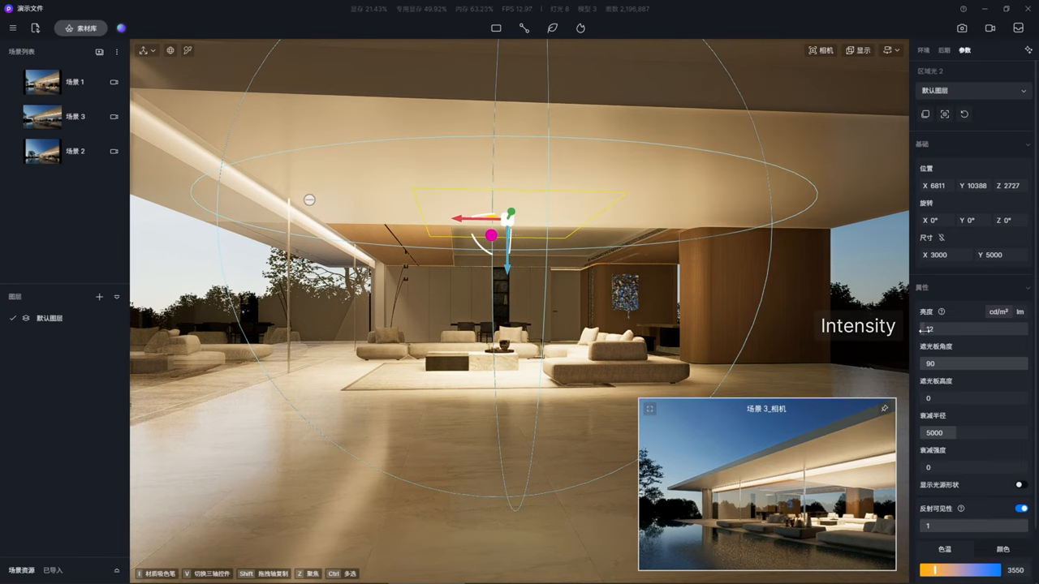
- Set the interior area light intensity to 9 and add warm 3700K, 50°, 31.5 lm spotlights
{"action": "left_click_drag", "start_coordinate": [927, 329], "coordinate": [927, 329]}
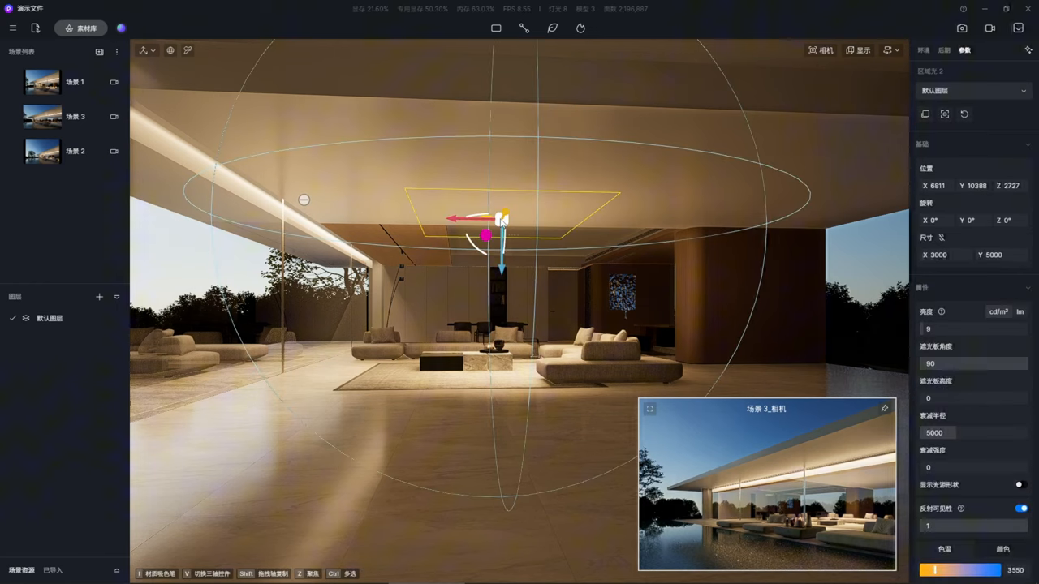
{"action": "key", "text": "ctrl+d"}
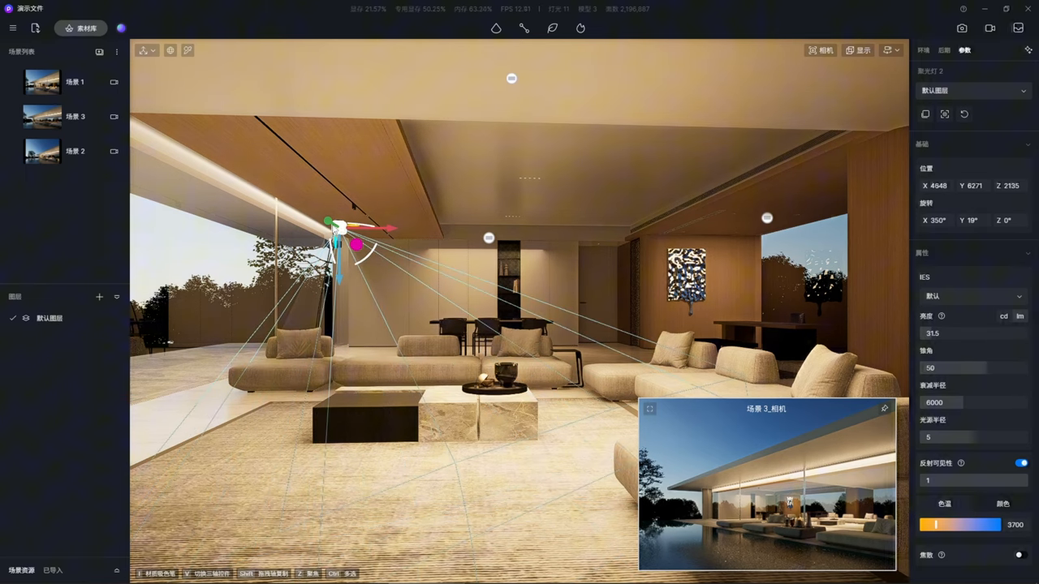
{"action": "left_click", "coordinate": [922, 50]}
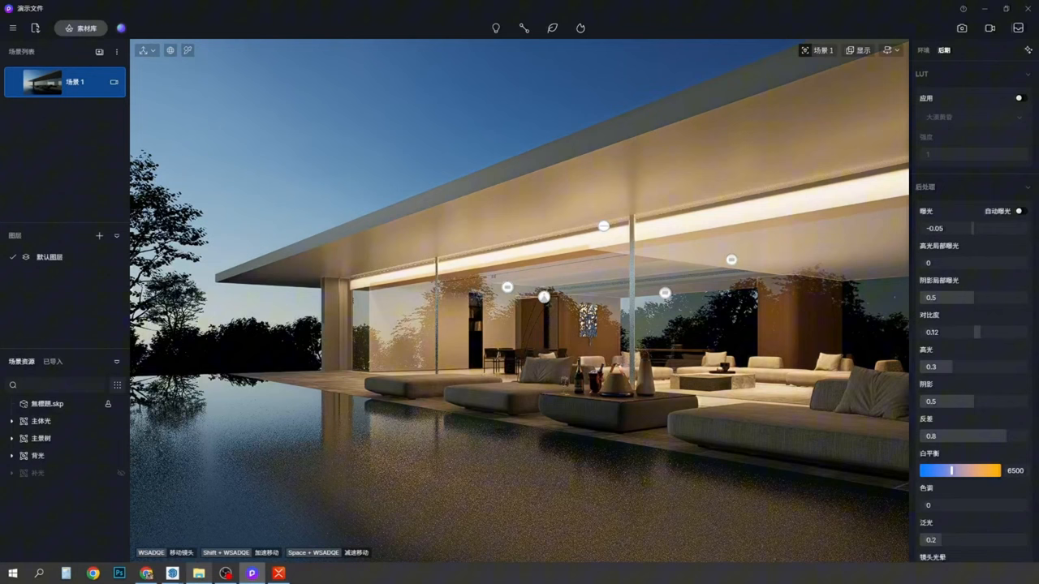
- Make the table lamp emissive at brightness 10 and 5500K
{"action": "left_click", "coordinate": [49, 403]}
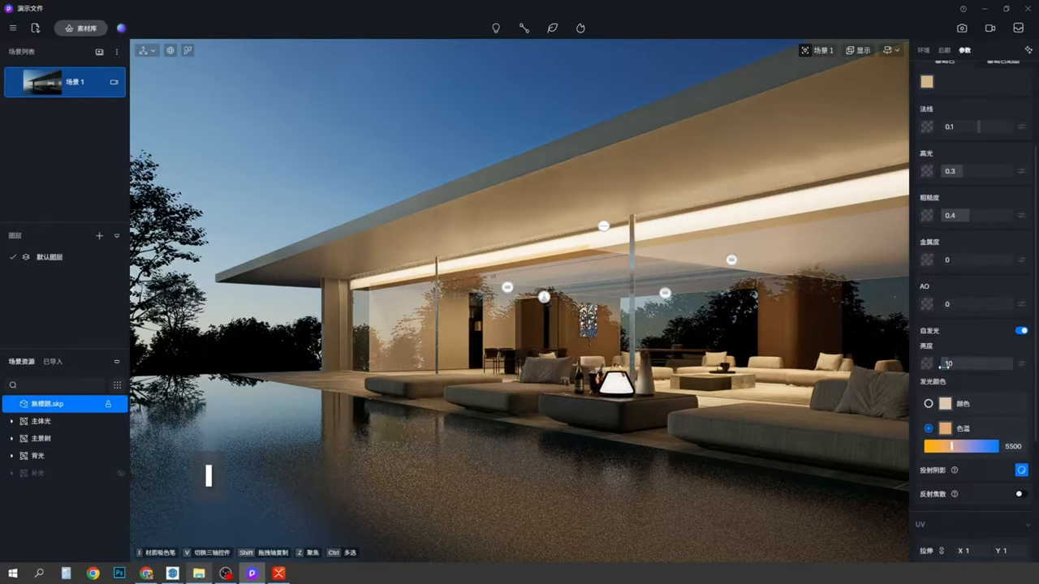
{"action": "left_click", "coordinate": [942, 50]}
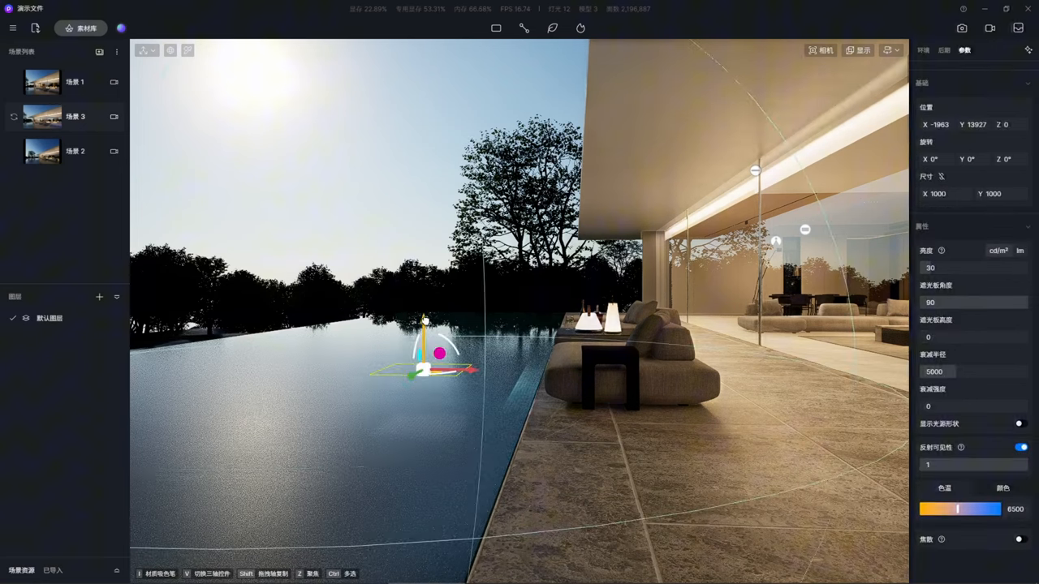
- Add a purple pool fill light (intensity 10000, falloff 10500) and enable 4K channel map output
{"action": "left_click", "coordinate": [945, 193]}
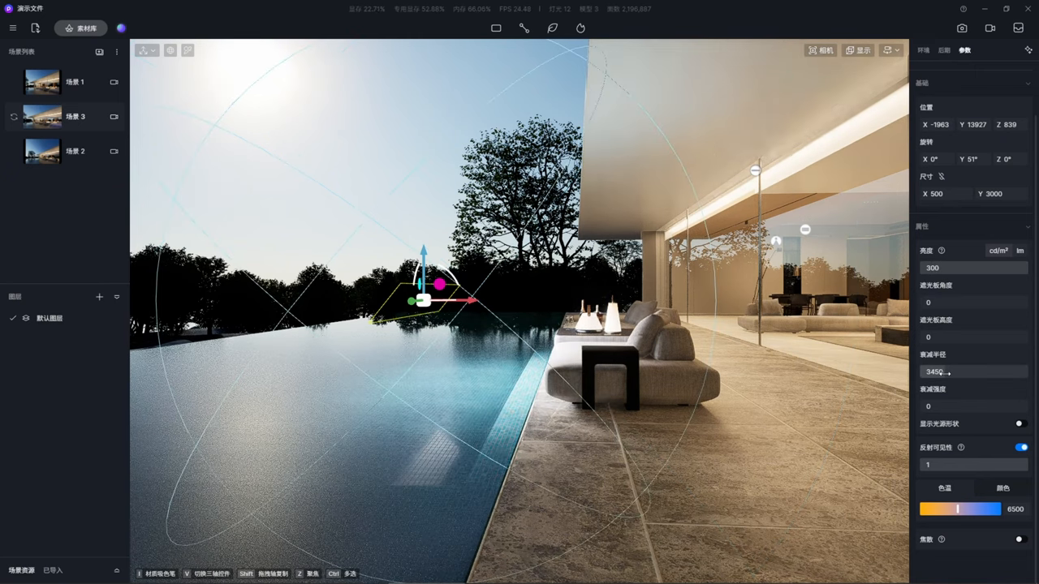
{"action": "left_click", "coordinate": [1002, 486]}
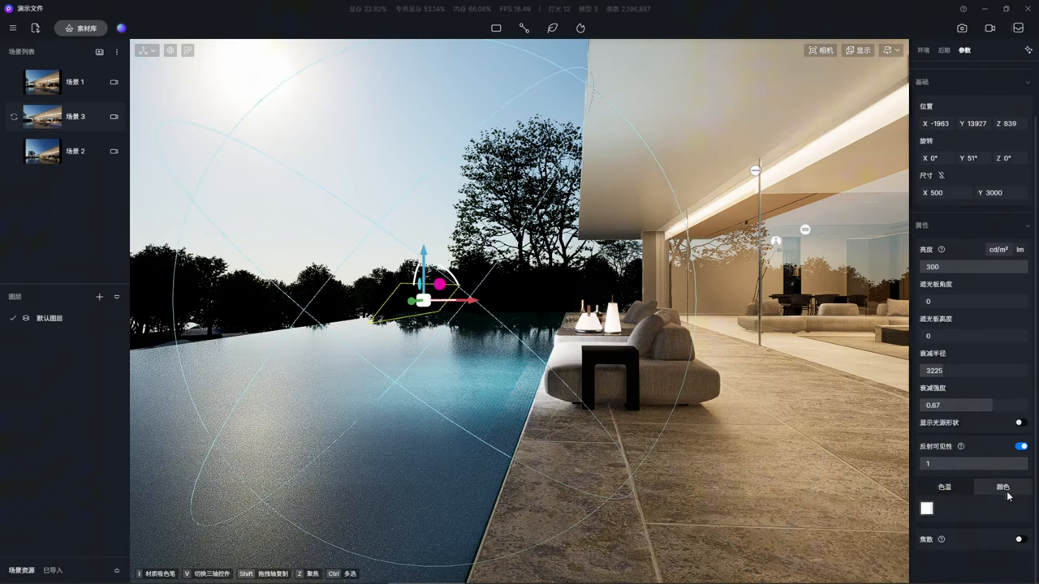
{"action": "left_click", "coordinate": [1002, 486]}
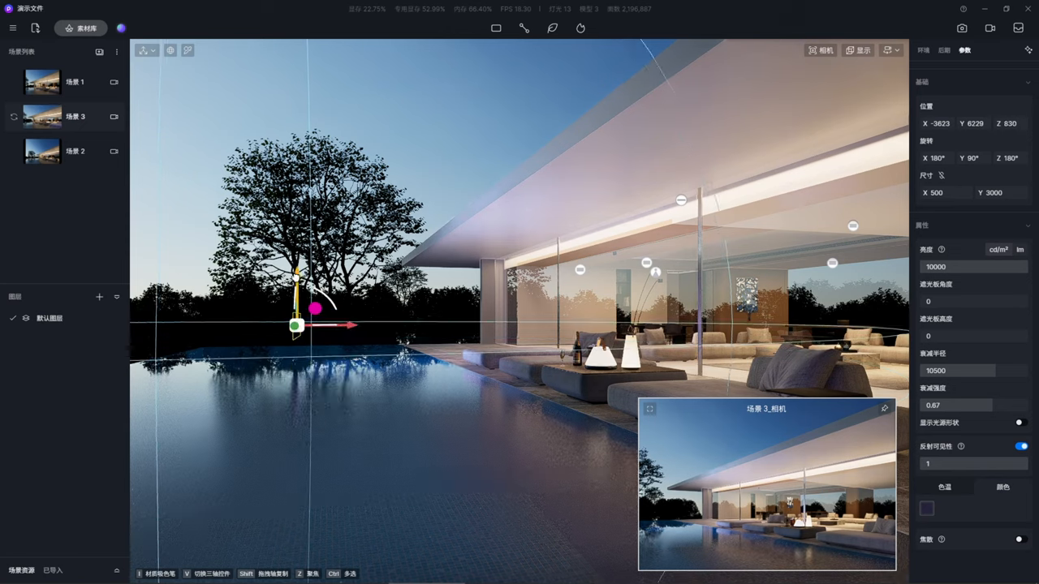
{"action": "type", "text": "750"}
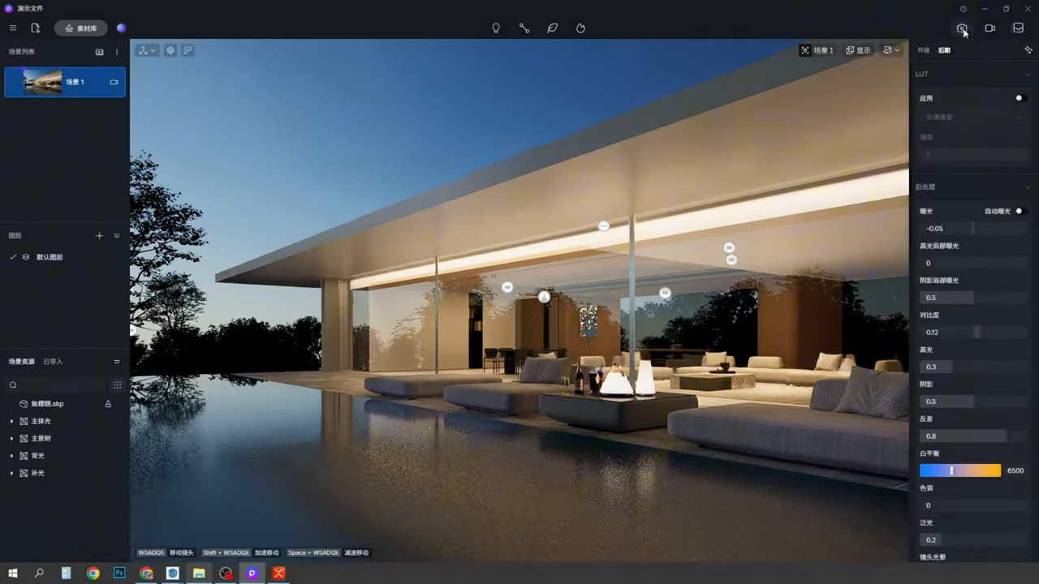
{"action": "left_click", "coordinate": [962, 27]}
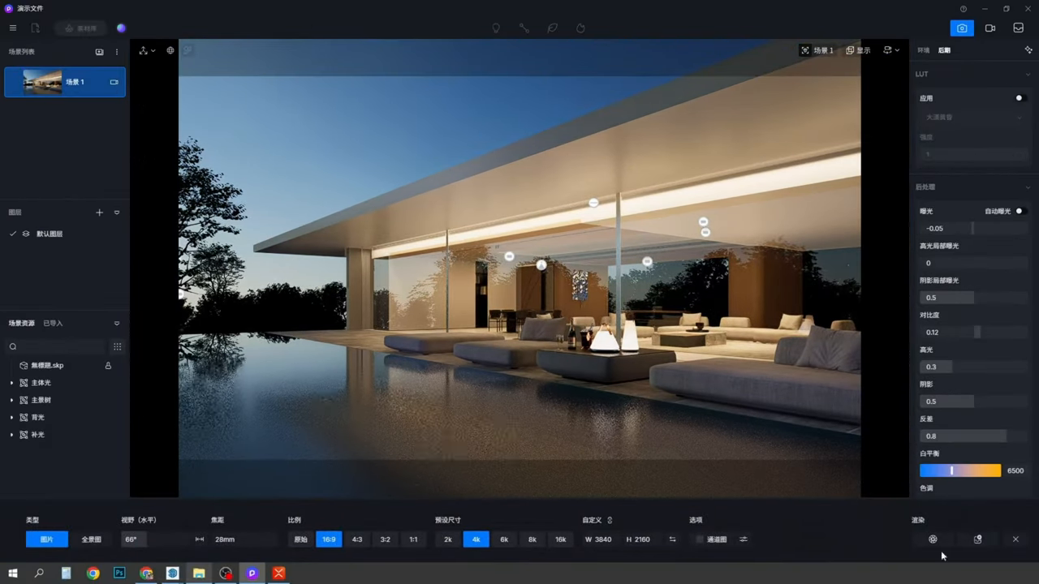
{"action": "left_click", "coordinate": [700, 538]}
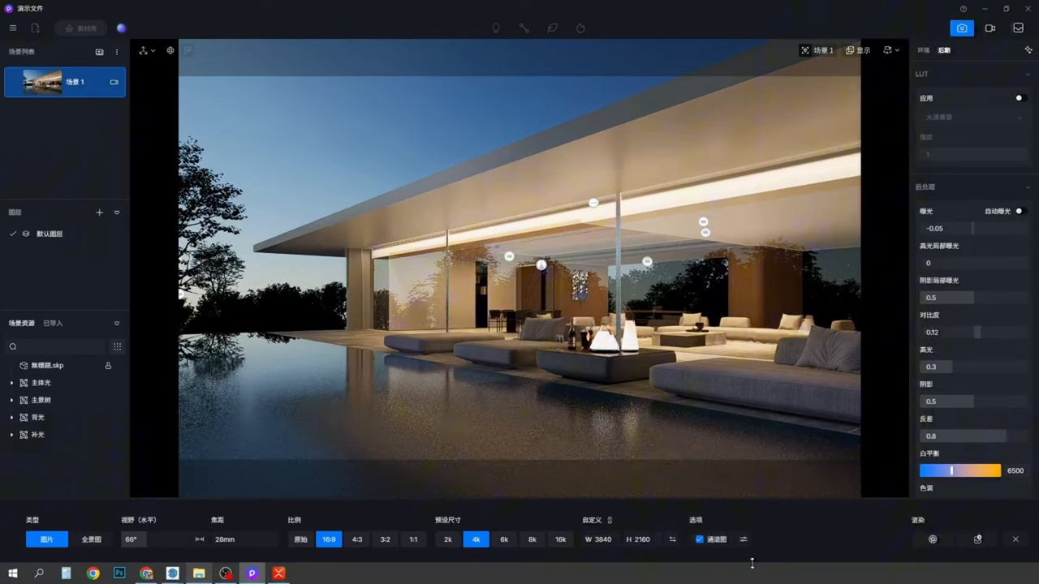